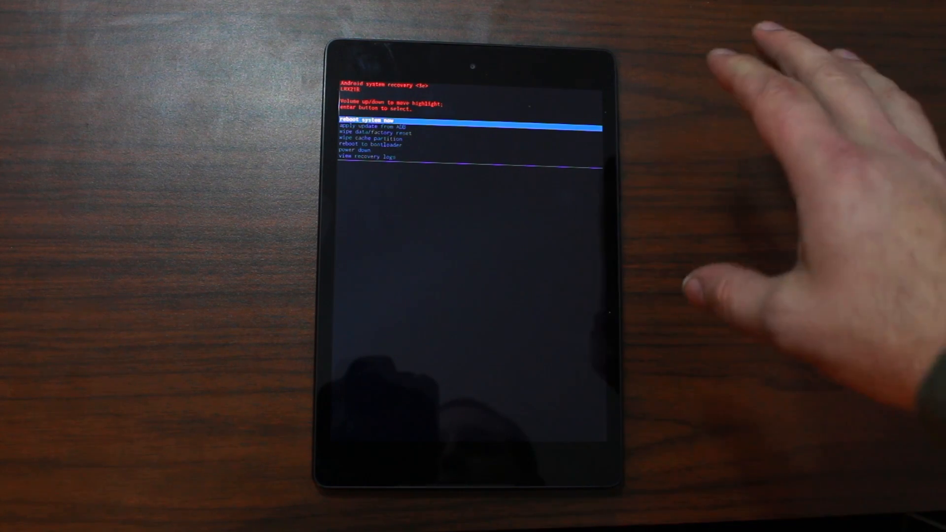
mouse_move(772, 181)
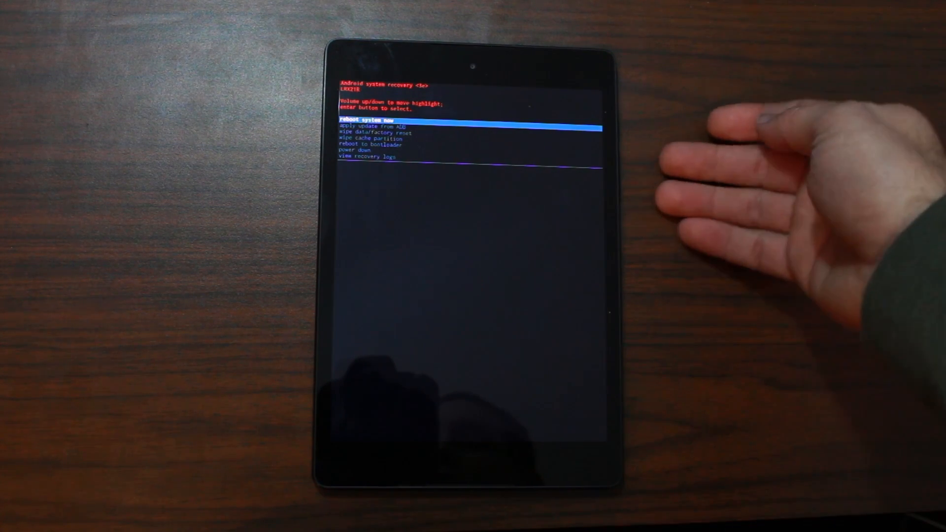
mouse_move(784, 181)
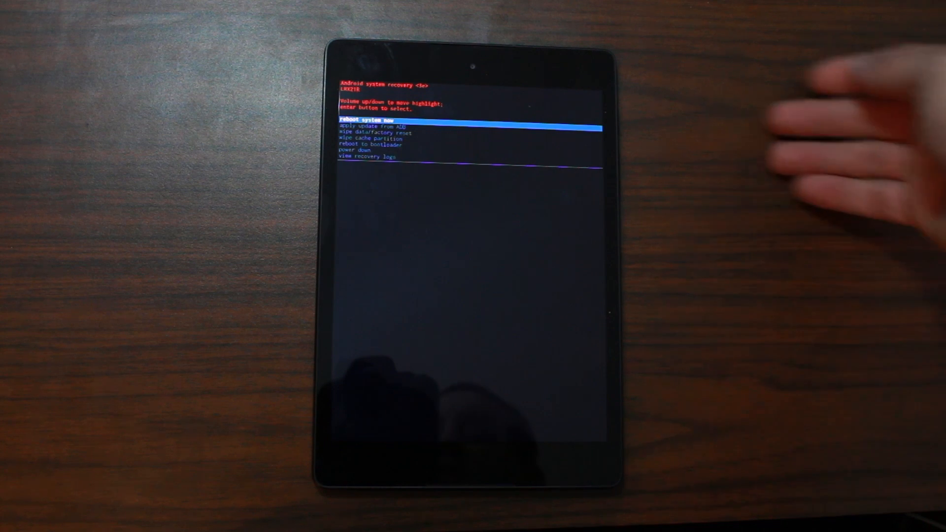